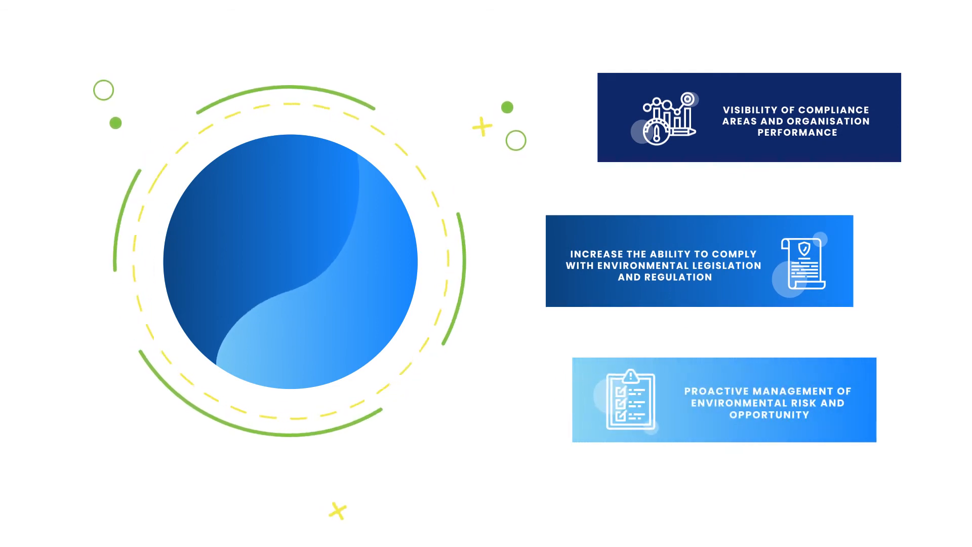
pyautogui.scroll(-3)
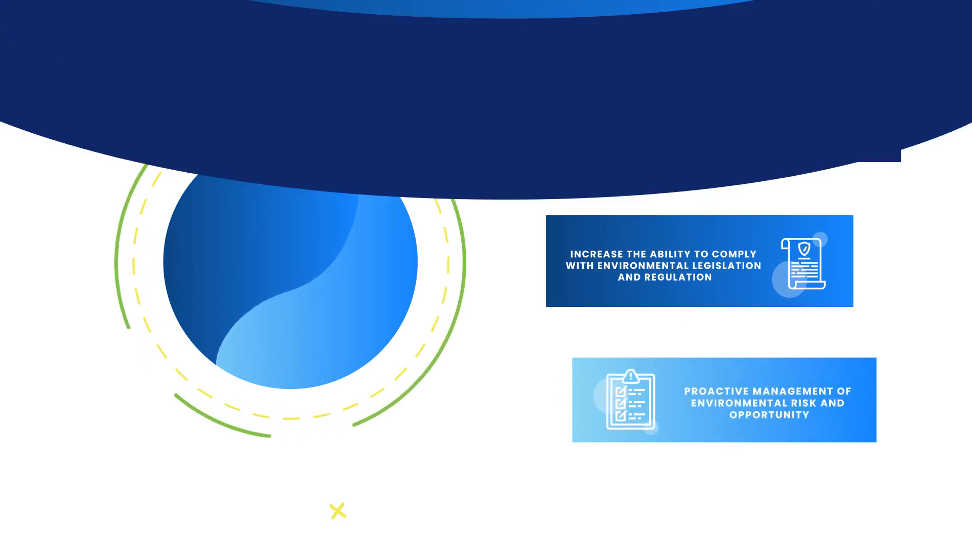